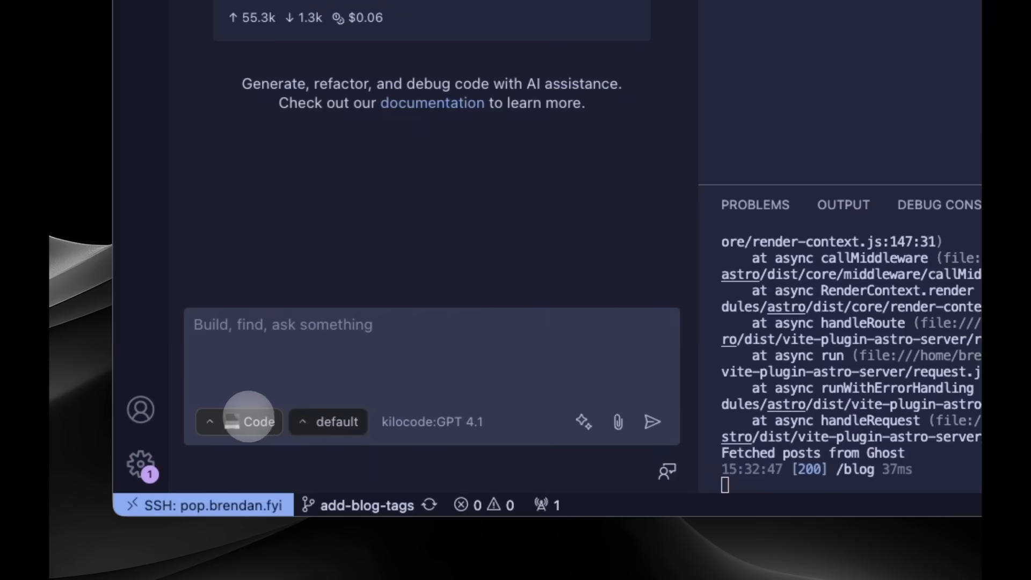
# Add '/talks/llm.txt that is a LLM friendly dump of text only versions of each talk' to the prompt.
pyautogui.click(247, 421)
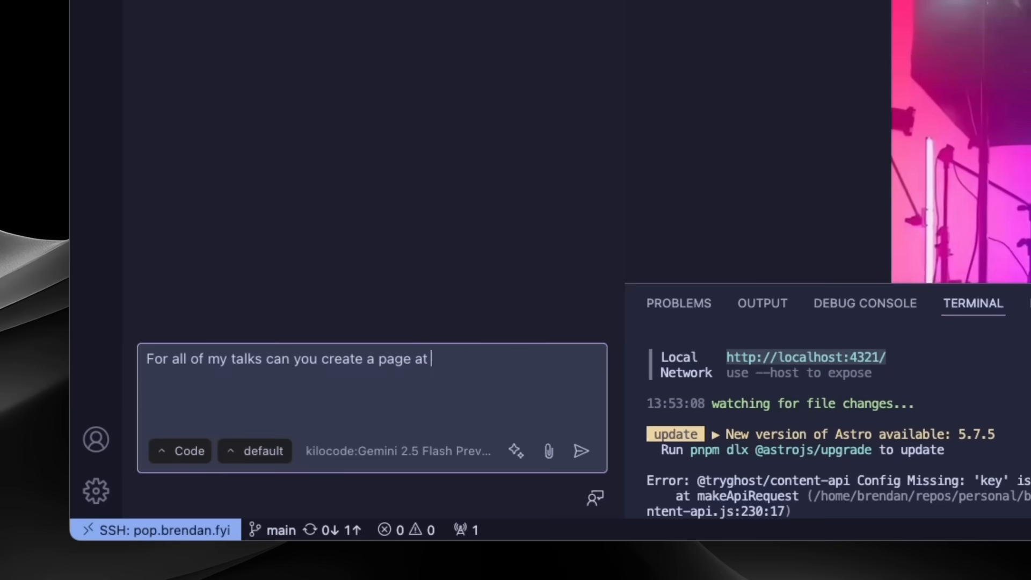
pyautogui.write('/talks/llm')
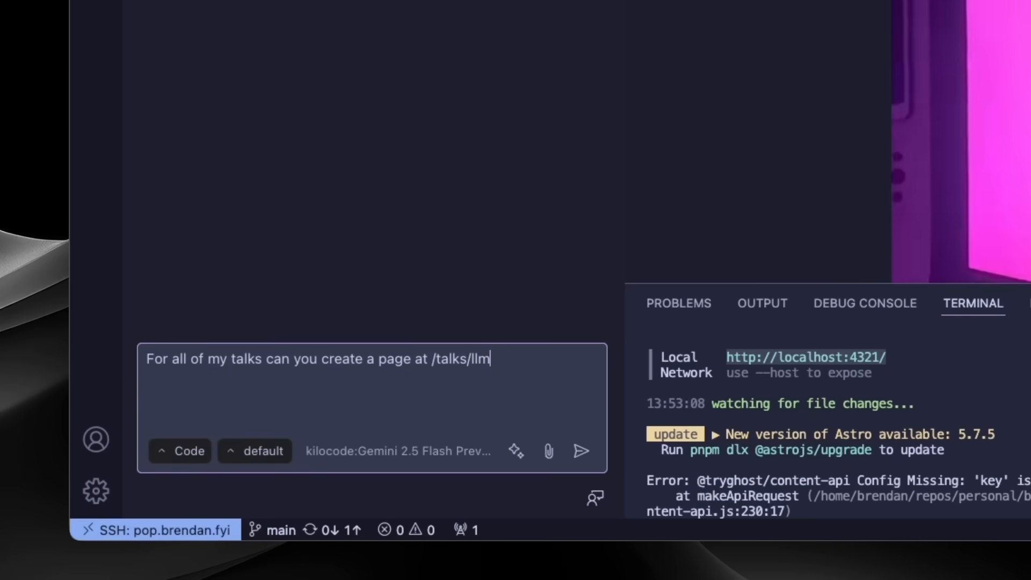
pyautogui.write('.txt that is a LLM friendly dump of text only versions of each of the')
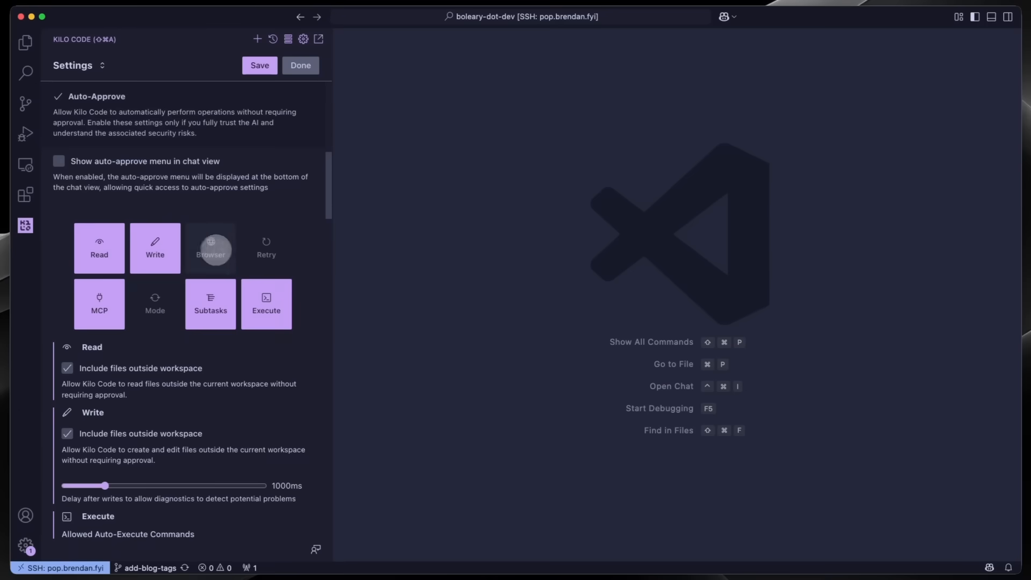
# Turn on the Browser tile in Kilo Code's Auto-Approve settings.
pyautogui.click(211, 248)
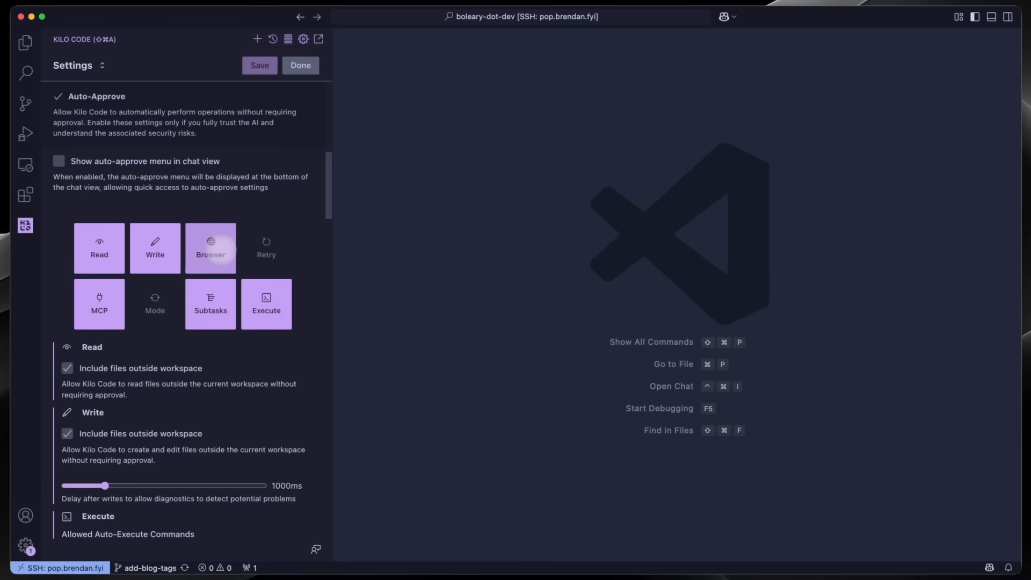